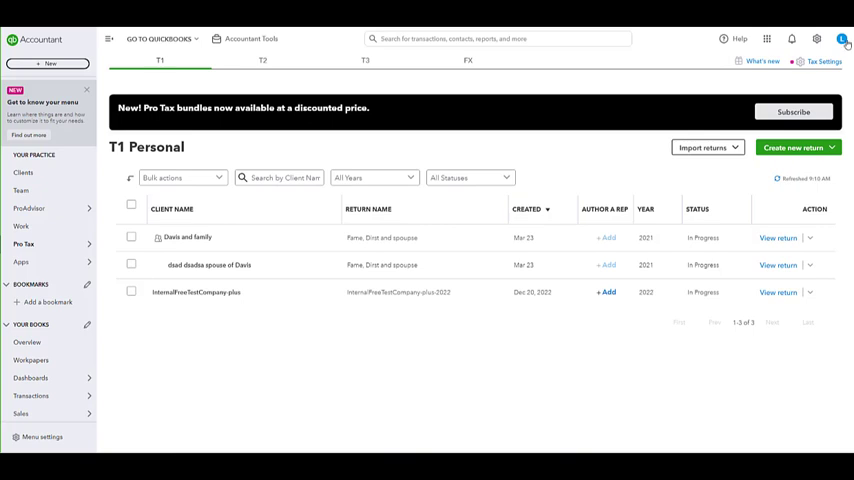
Bring up Tax Settings on the EFILE section with its number and password fields.
left_click(830, 64)
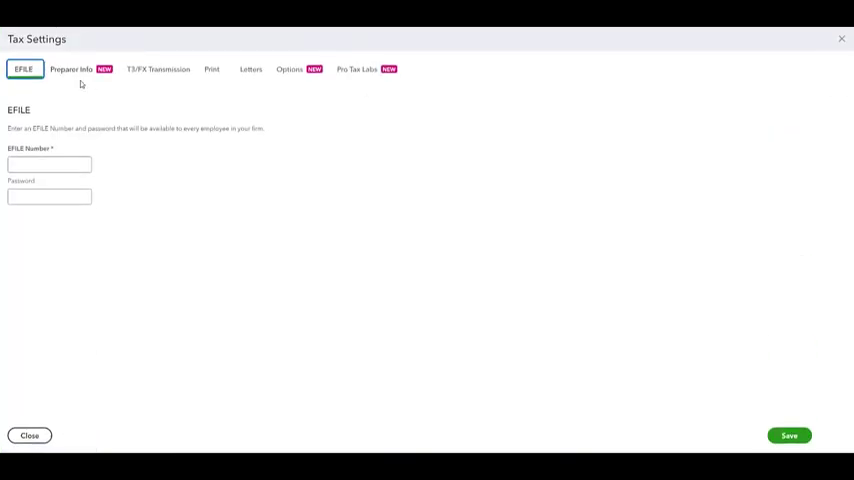
mouse_move(408, 190)
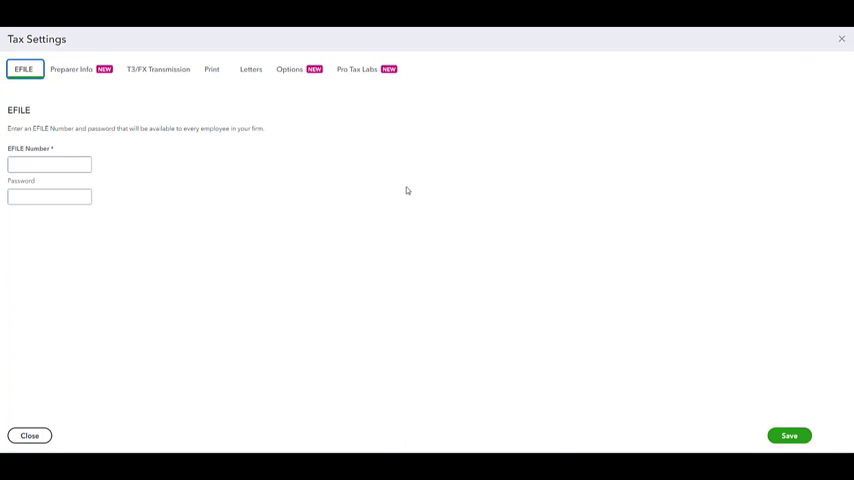
mouse_move(336, 188)
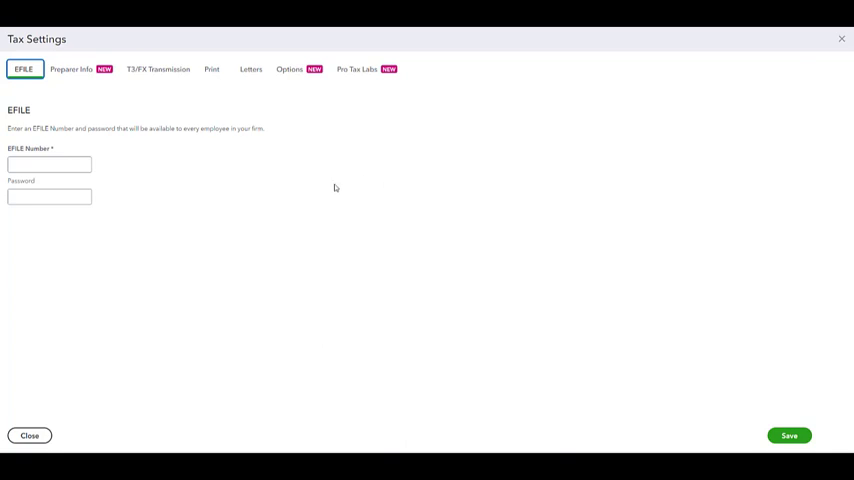
left_click(48, 196)
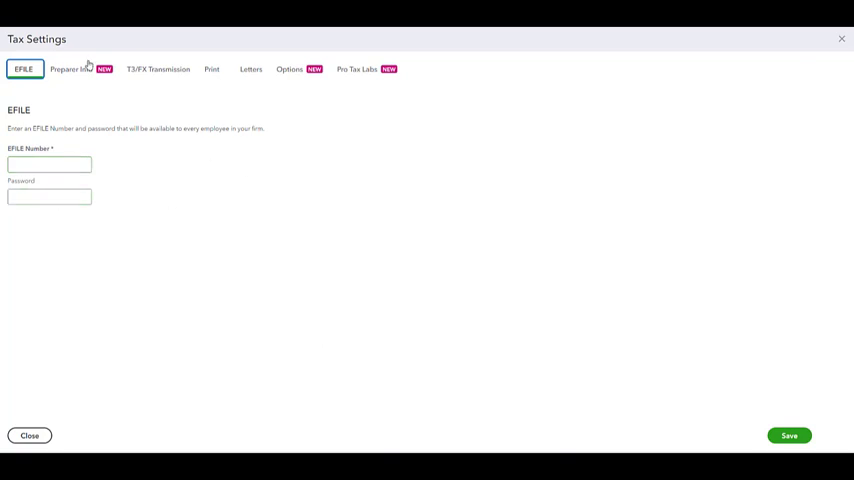
mouse_move(94, 80)
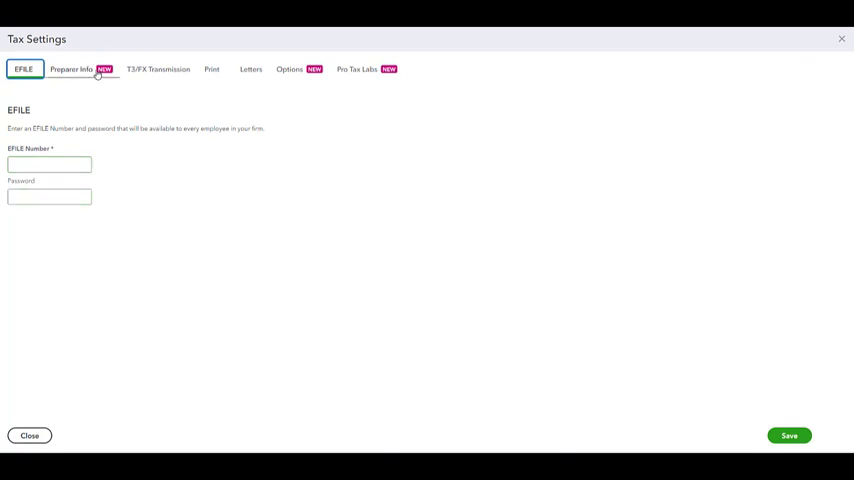
Review Preparer Info including Alberta AT1 and Discounter sections, then move to T3/FX Transmission.
left_click(72, 68)
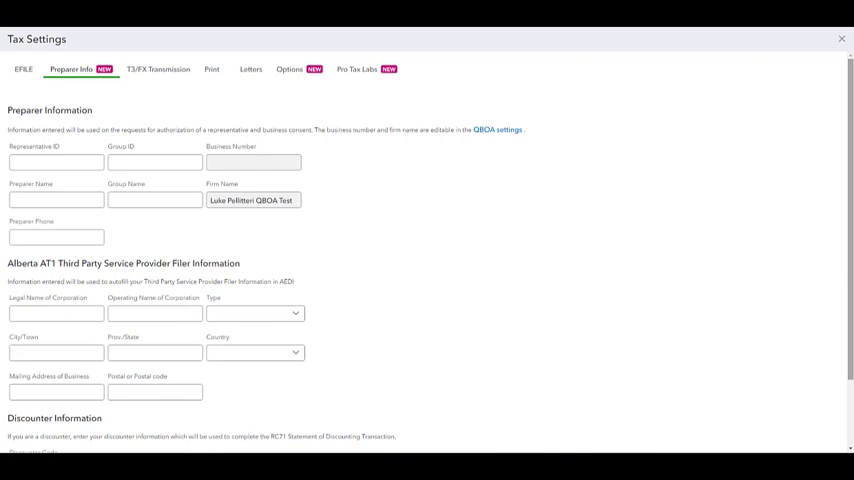
mouse_move(276, 192)
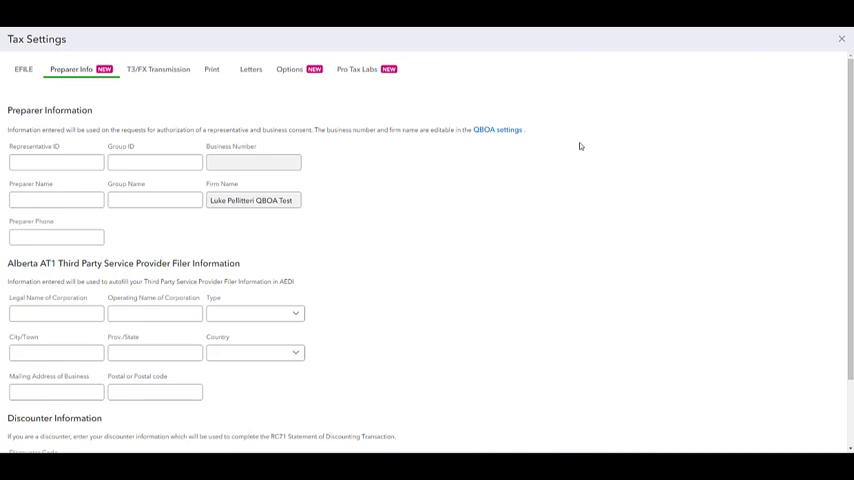
scroll("down", 3)
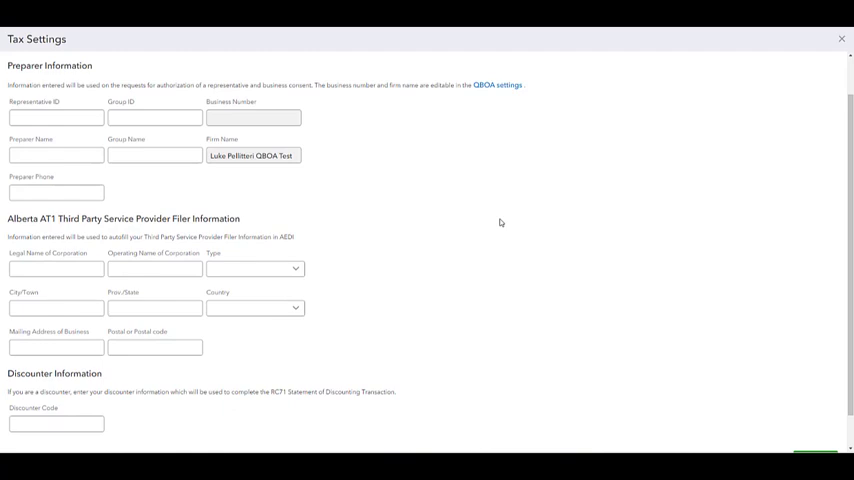
mouse_move(654, 218)
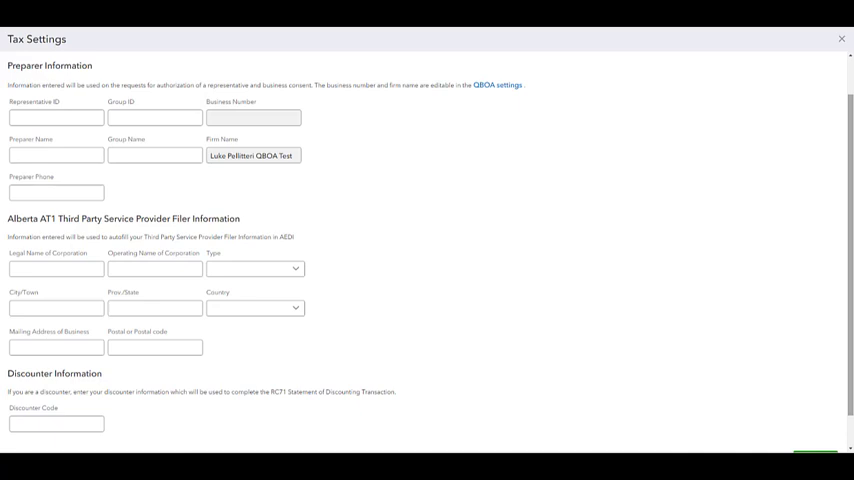
mouse_move(728, 242)
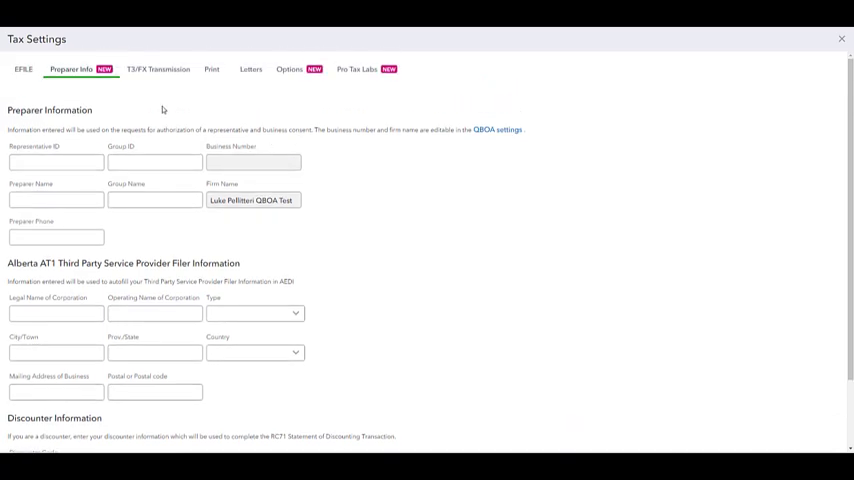
left_click(156, 72)
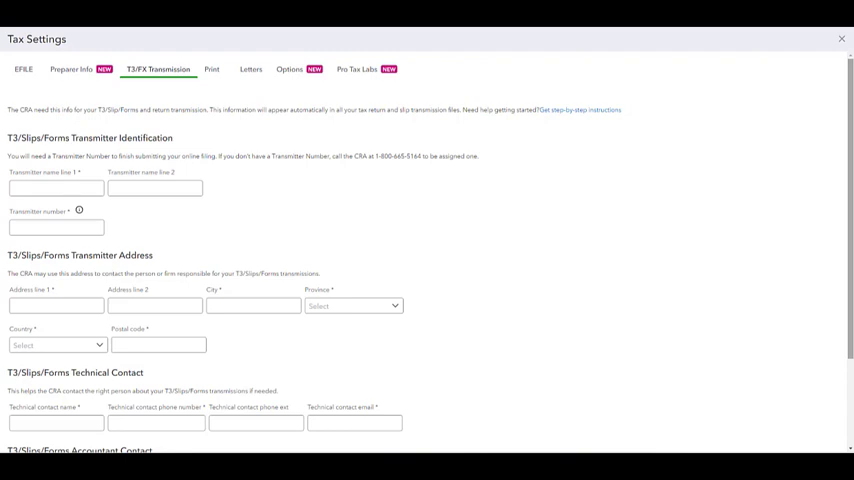
View the transmitter number guidance and scroll through to the Accountant Contact fields.
left_click(56, 188)
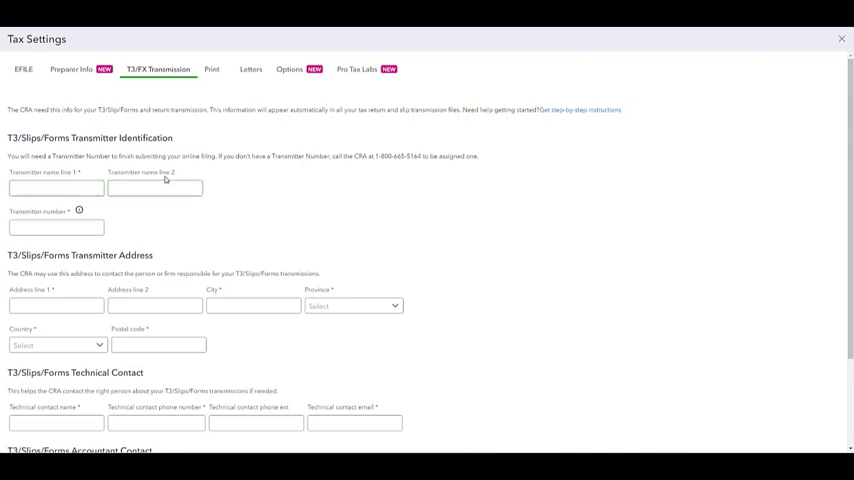
mouse_move(78, 212)
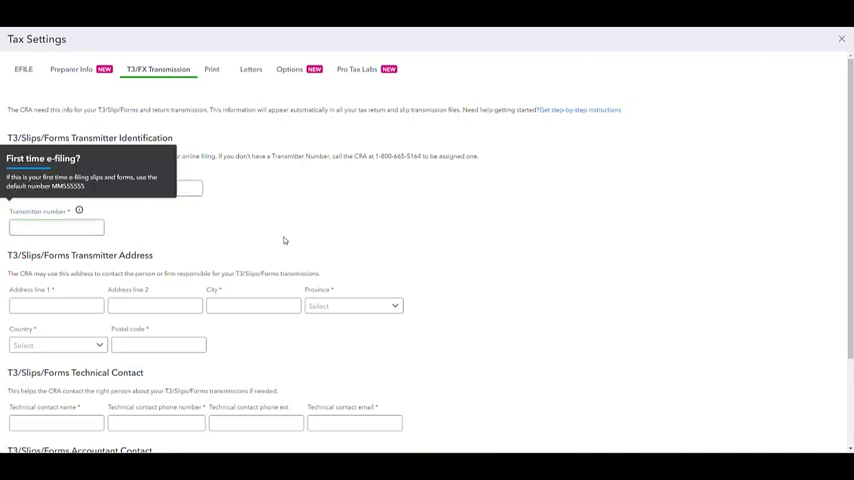
scroll("down", 3)
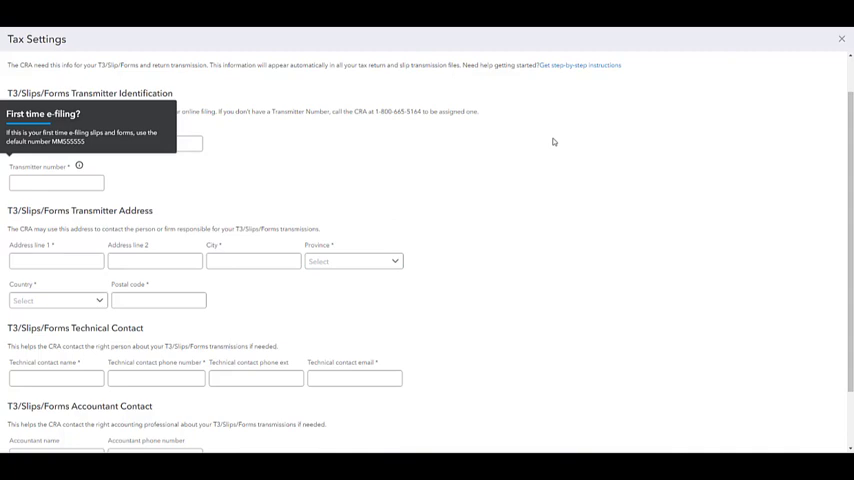
scroll("down", 3)
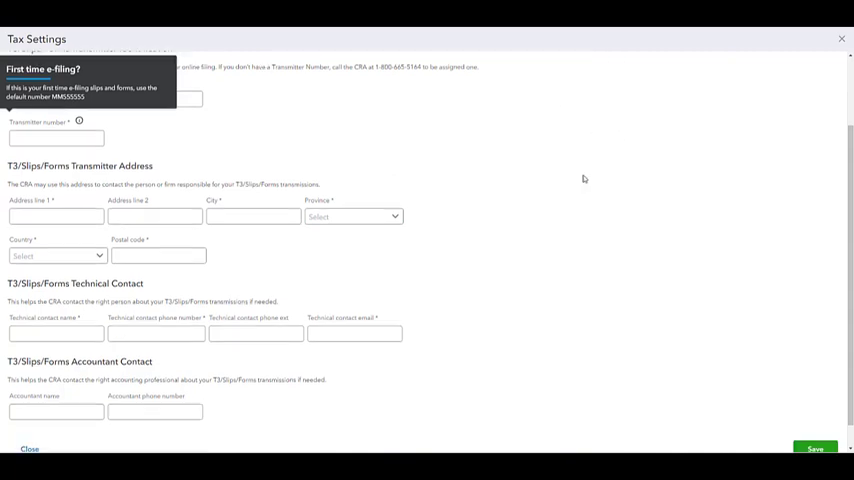
scroll("down", 3)
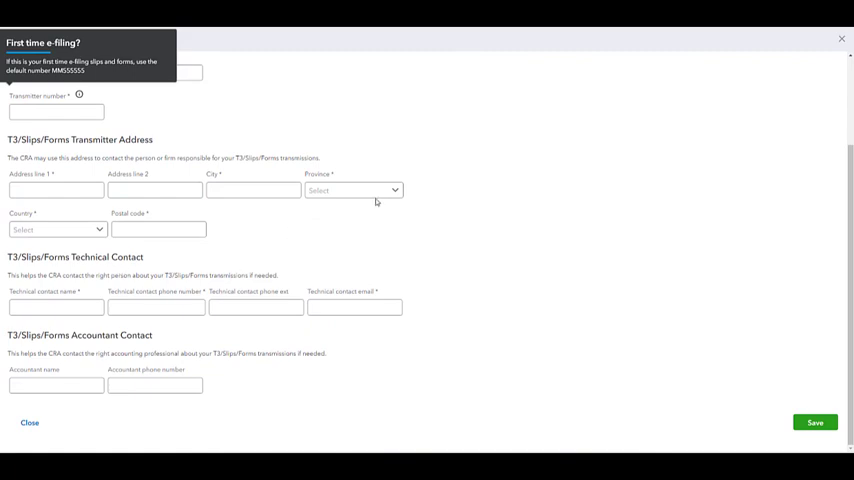
mouse_move(404, 200)
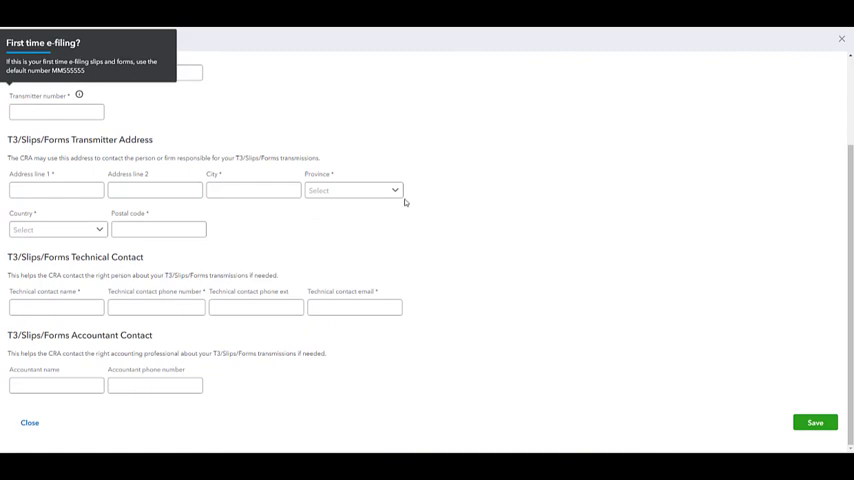